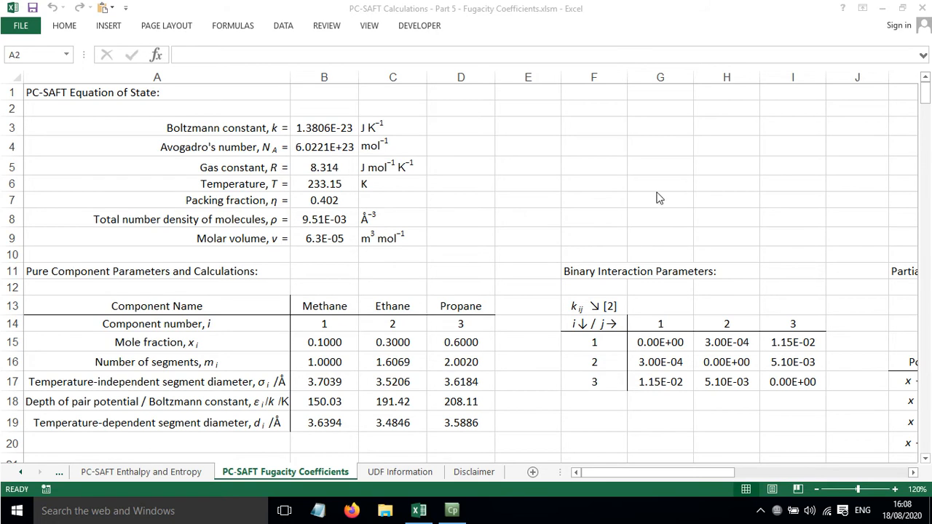
pyautogui.moveTo(600, 478)
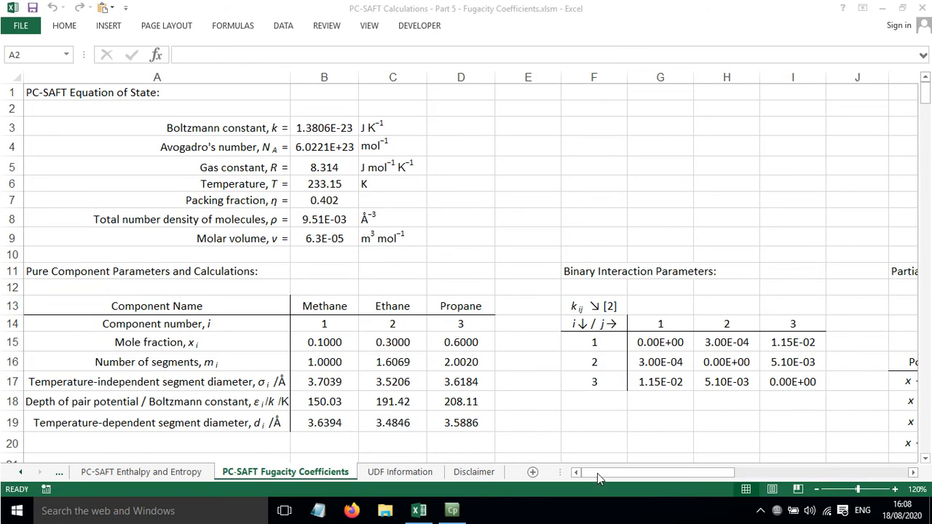
# Review the methane heading, propane diameter formula, pair-potential depth and packing fraction input cells
pyautogui.click(324, 306)
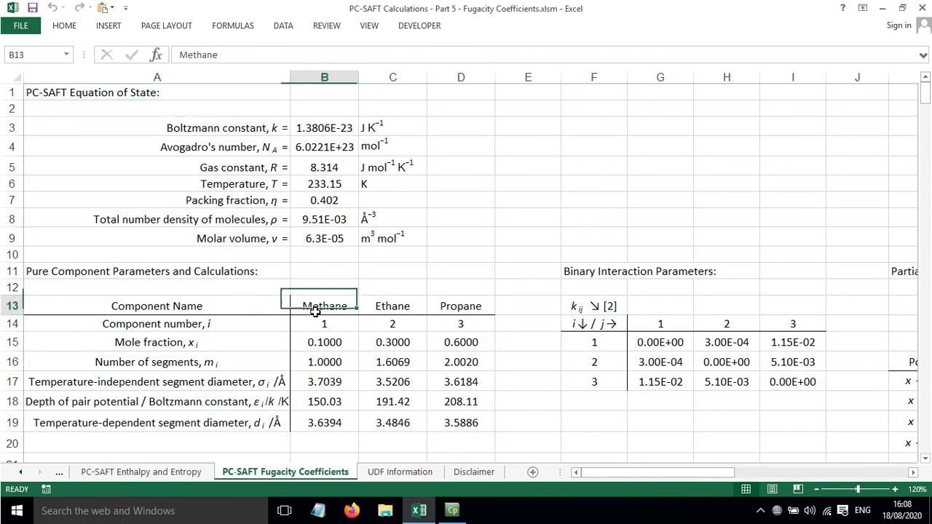
pyautogui.click(460, 422)
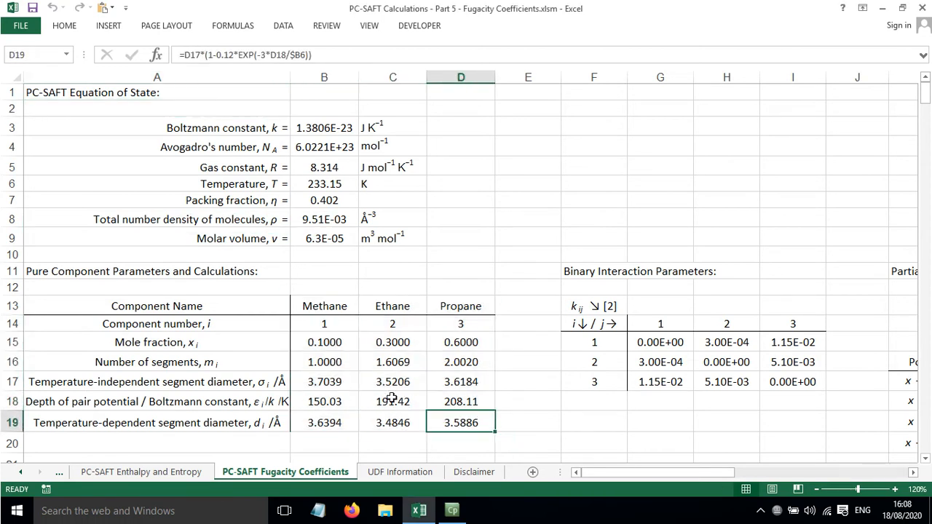
pyautogui.moveTo(323, 361); pyautogui.dragTo(460, 422)
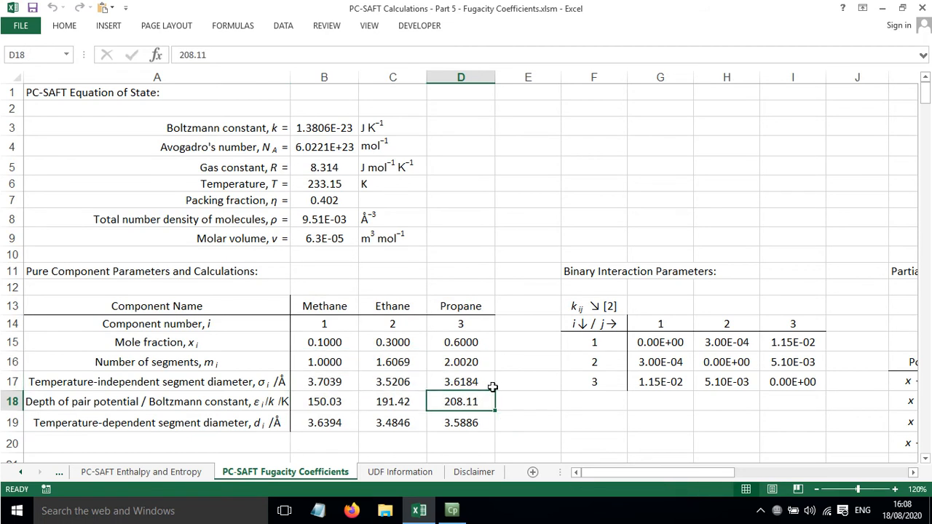
pyautogui.moveTo(315, 145)
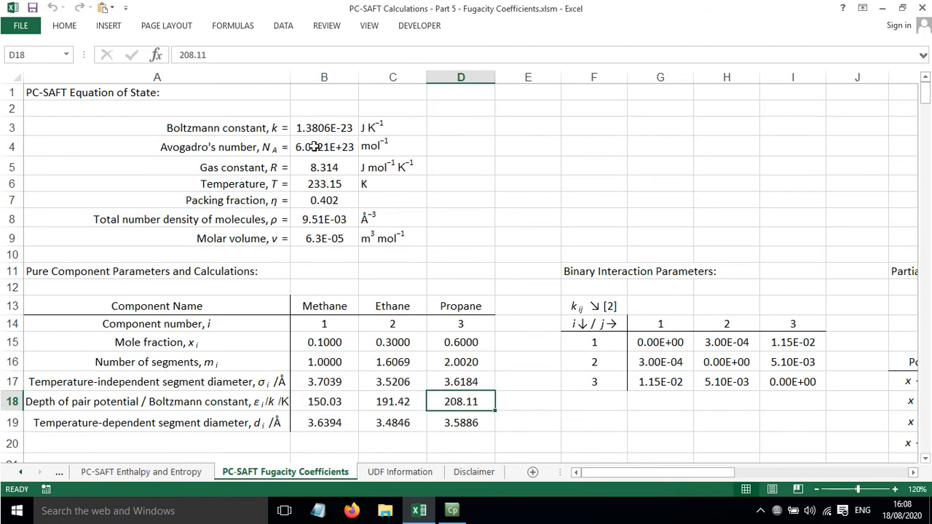
pyautogui.click(324, 184)
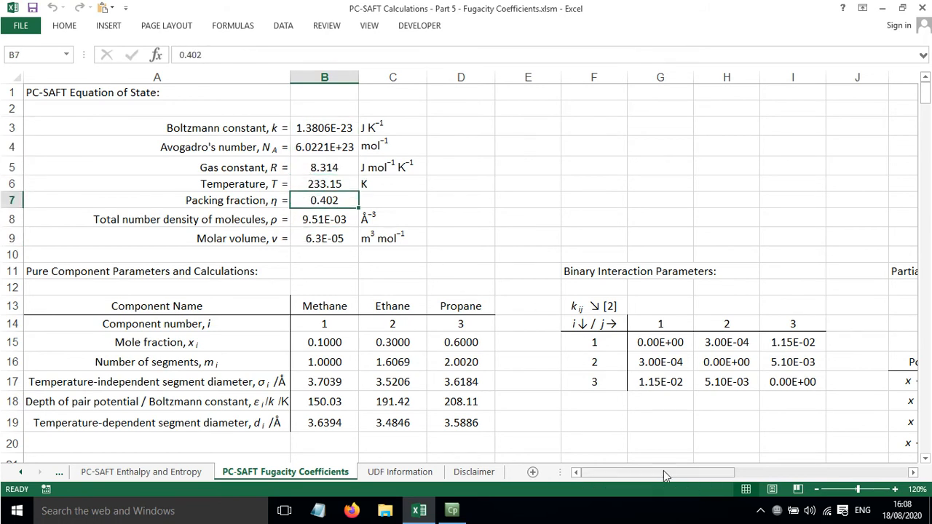
# Scroll right to the binary interaction table and down toward the derivative and fugacity results
pyautogui.hscroll(3)
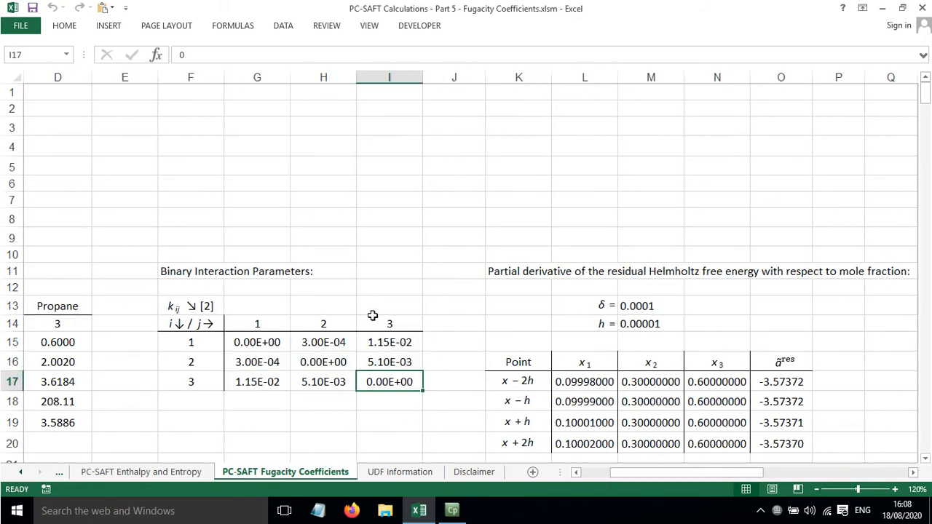
pyautogui.click(389, 323)
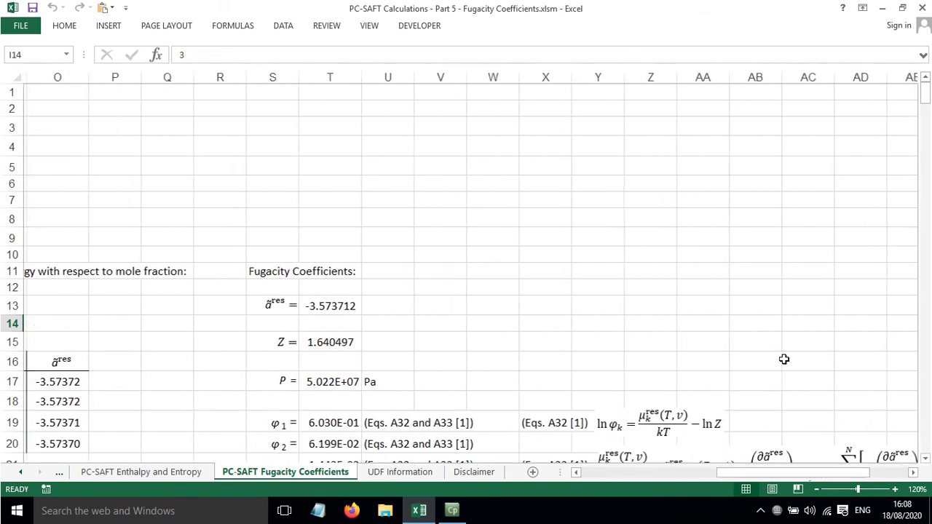
pyautogui.scroll(-3)
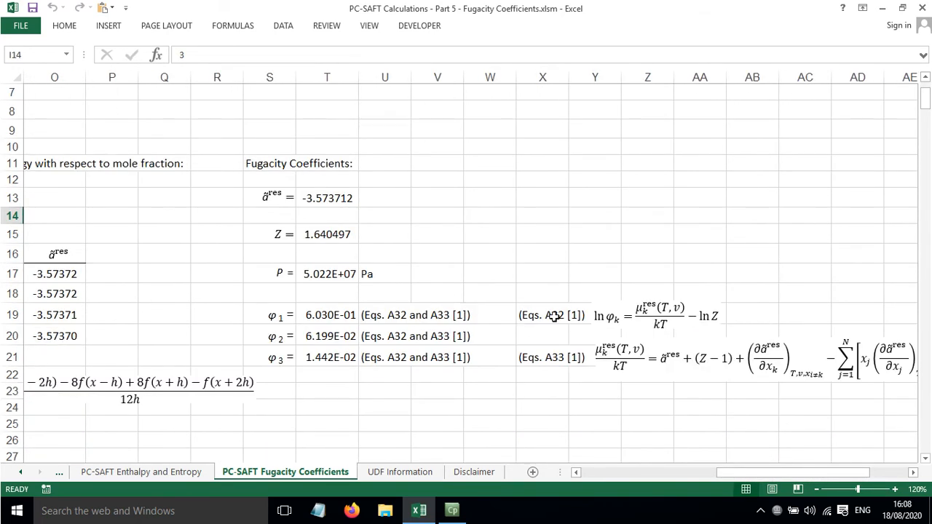
pyautogui.moveTo(541, 294)
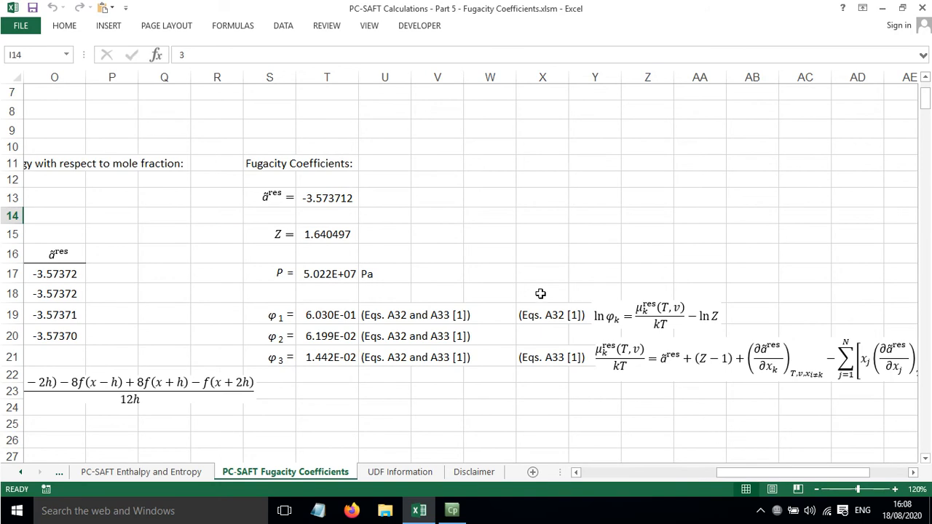
pyautogui.moveTo(559, 320)
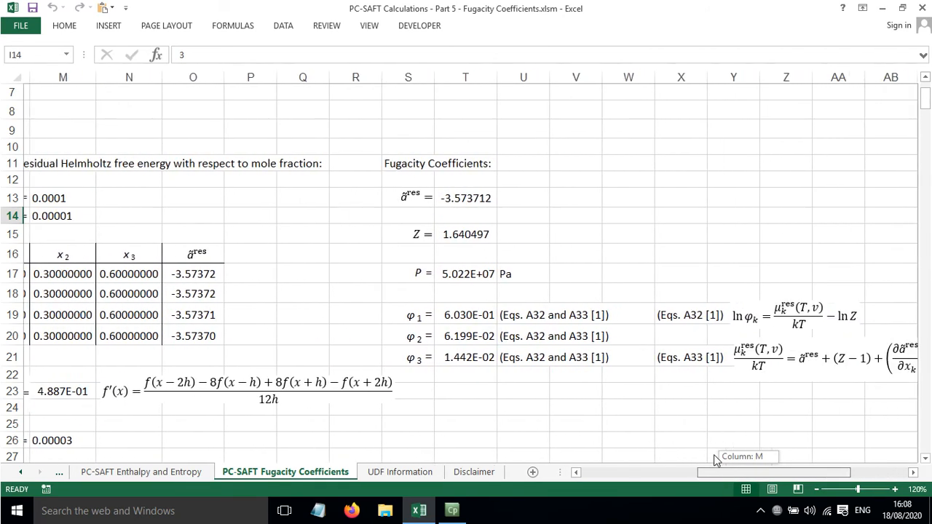
pyautogui.hscroll(3)
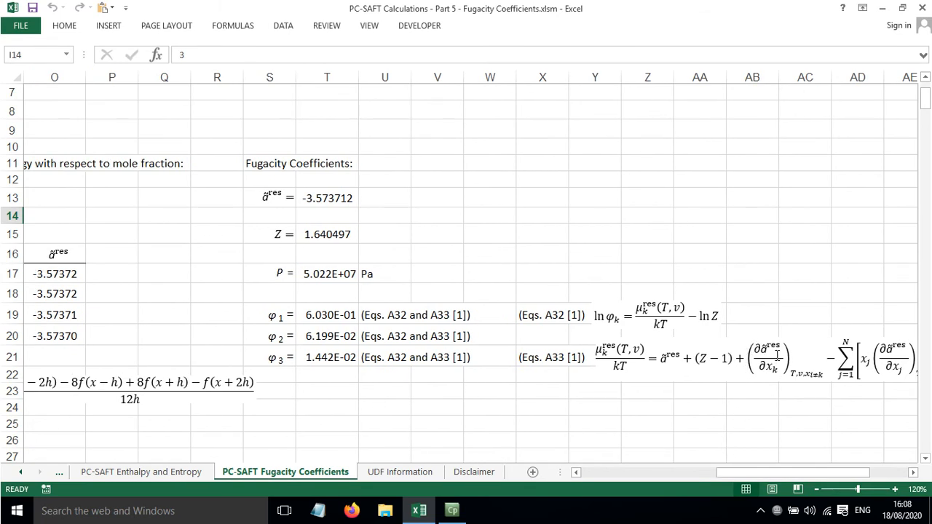
pyautogui.click(775, 357)
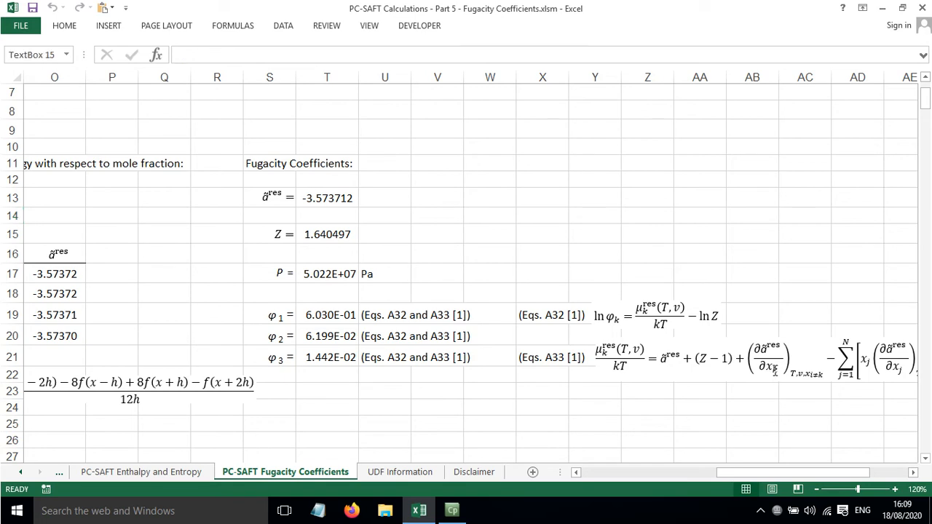
pyautogui.click(752, 390)
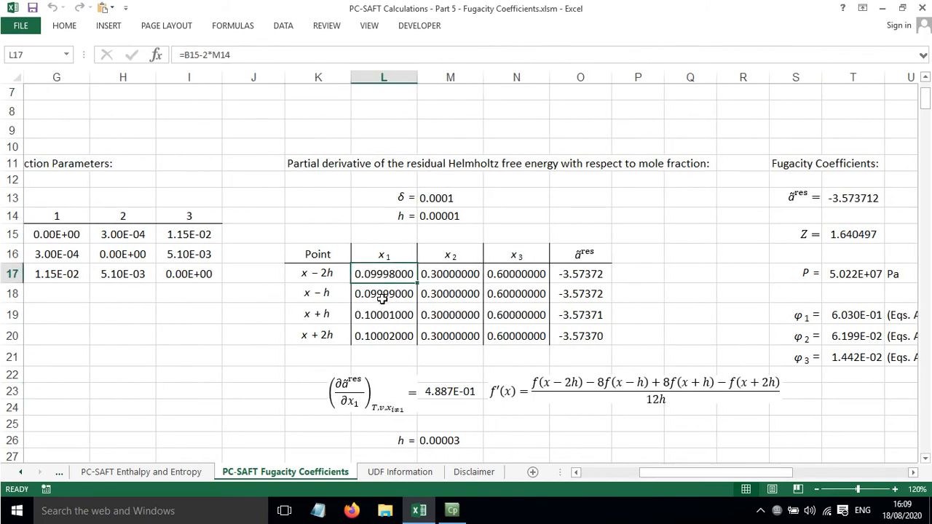
pyautogui.click(384, 335)
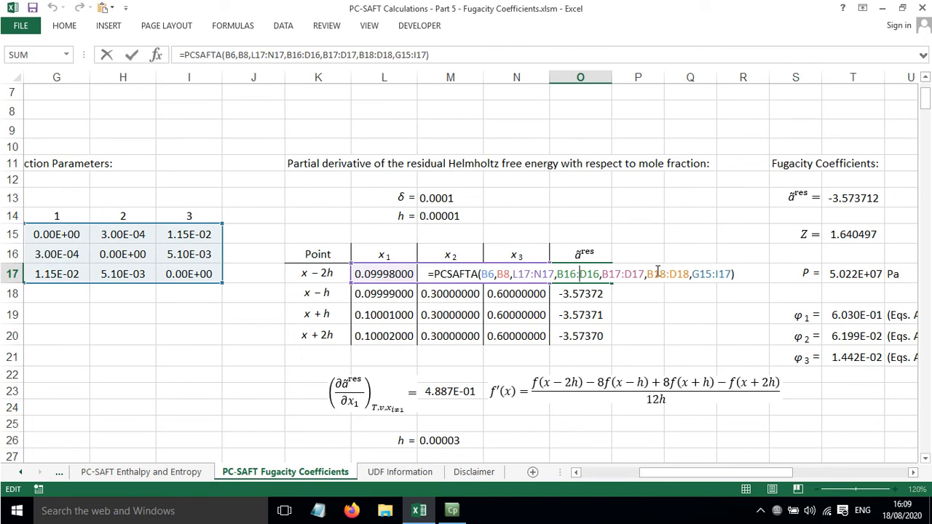
pyautogui.press('Return')
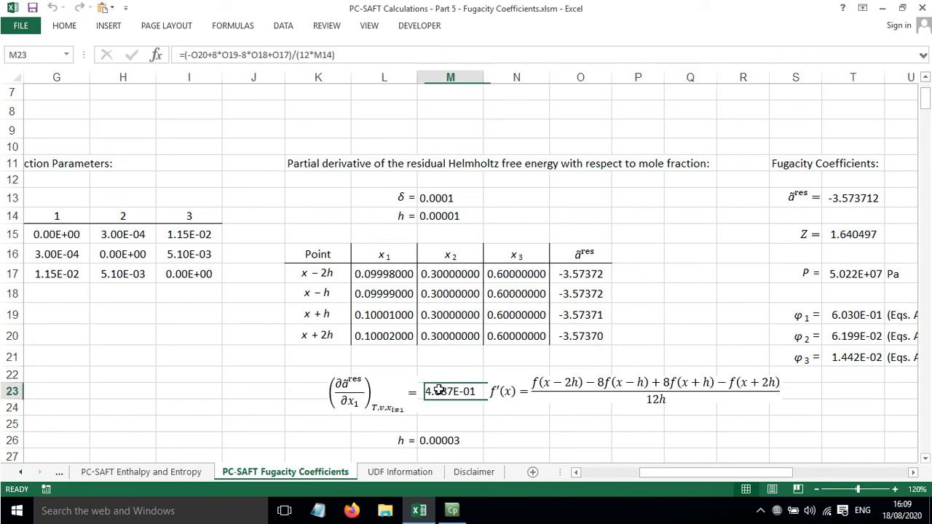
pyautogui.doubleClick(453, 391)
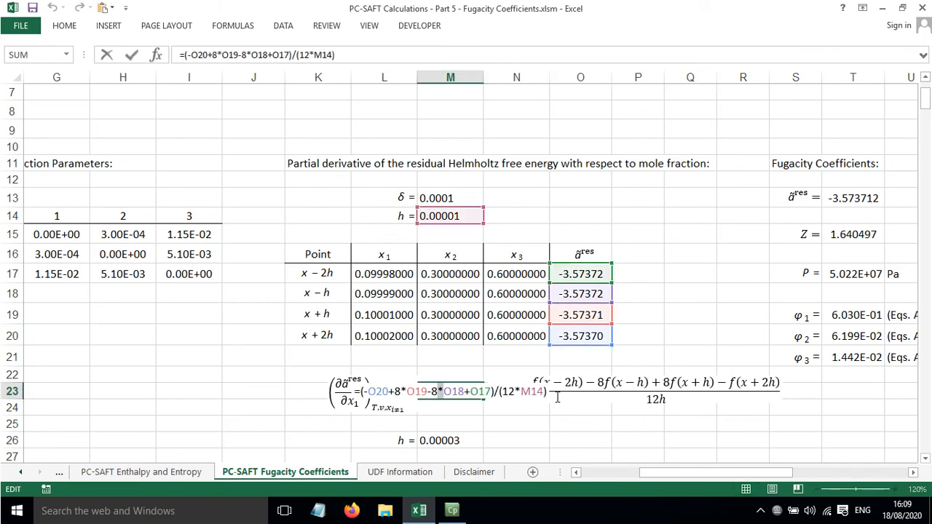
pyautogui.press('Return')
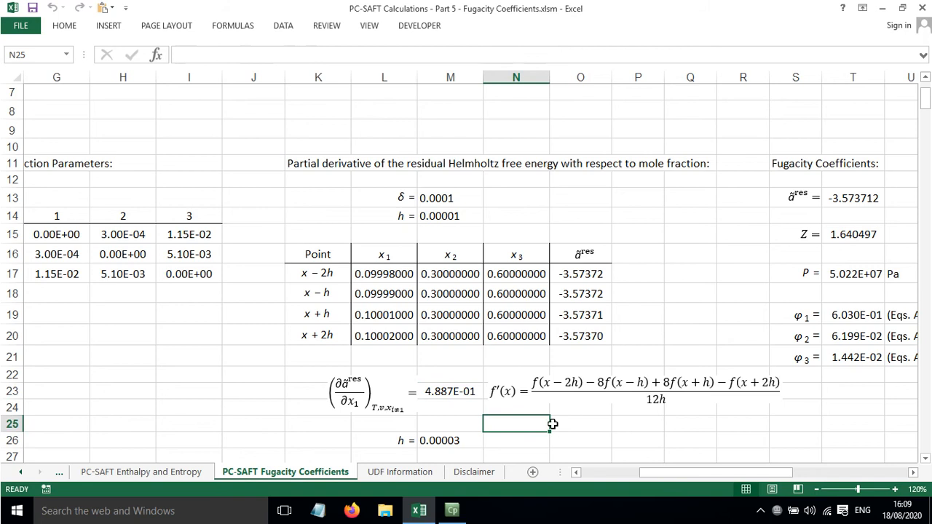
# Scroll down through the x2 and x3 derivative tables and back up to the fugacity equations
pyautogui.scroll(-3)
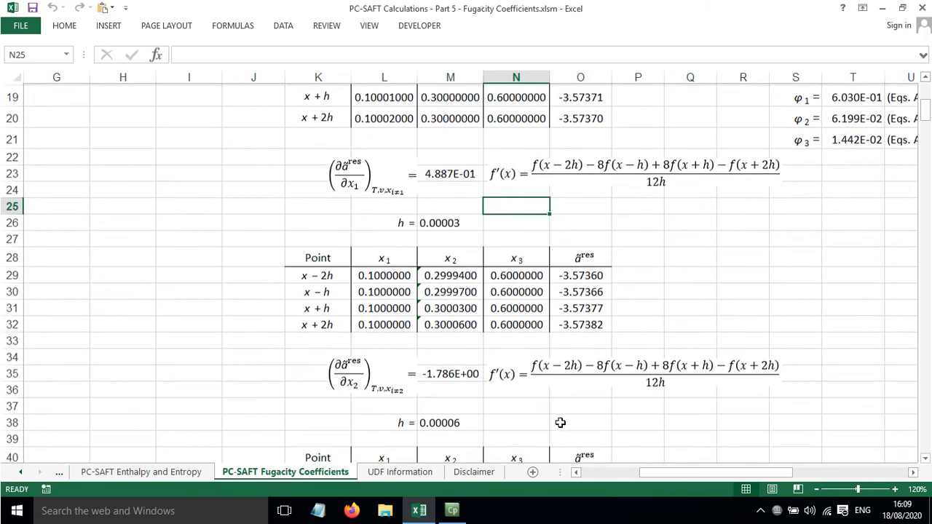
pyautogui.scroll(-3)
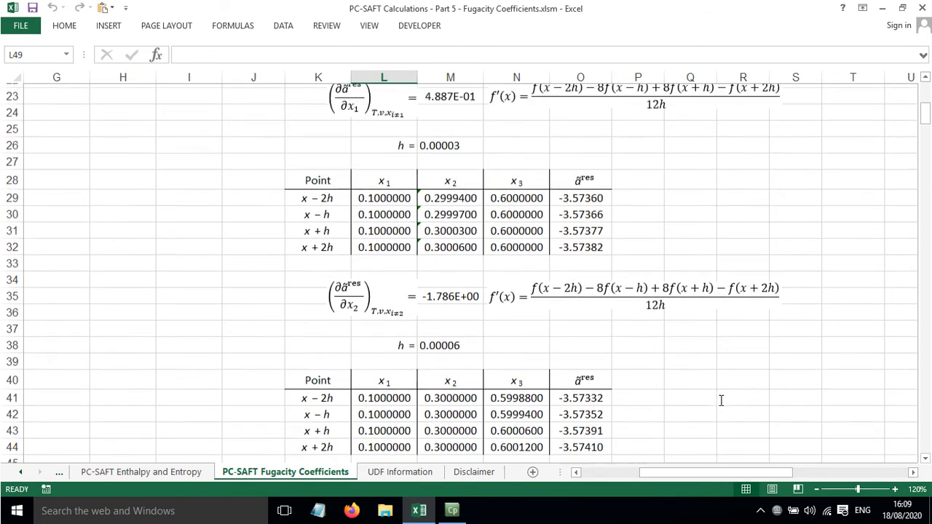
pyautogui.scroll(3)
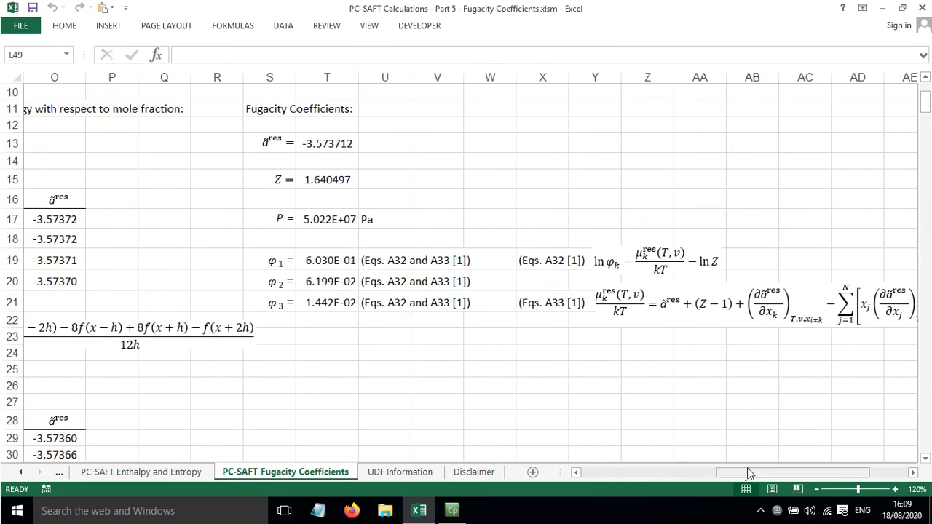
pyautogui.click(329, 260)
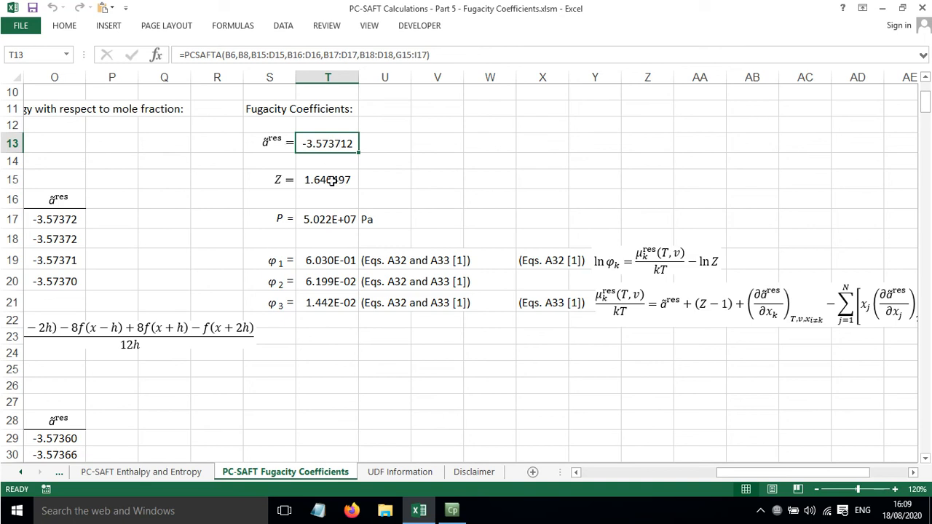
pyautogui.click(327, 181)
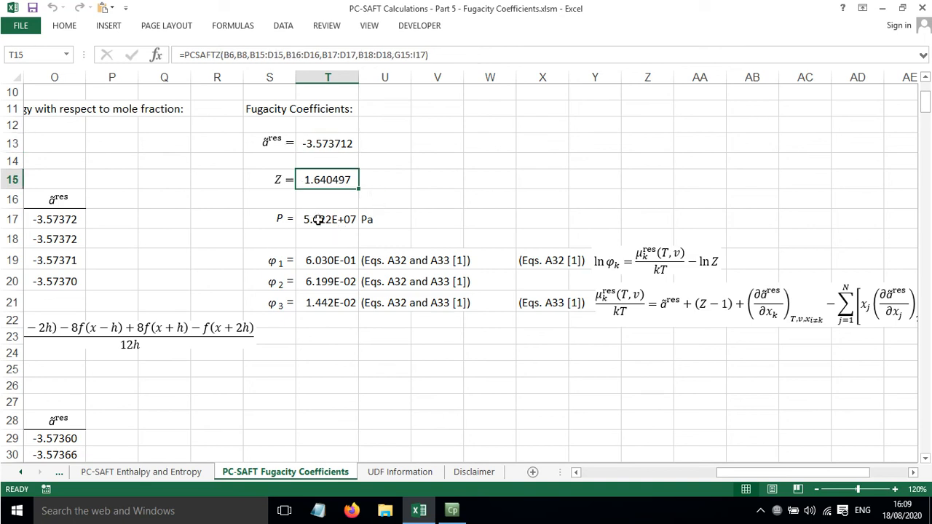
pyautogui.click(328, 219)
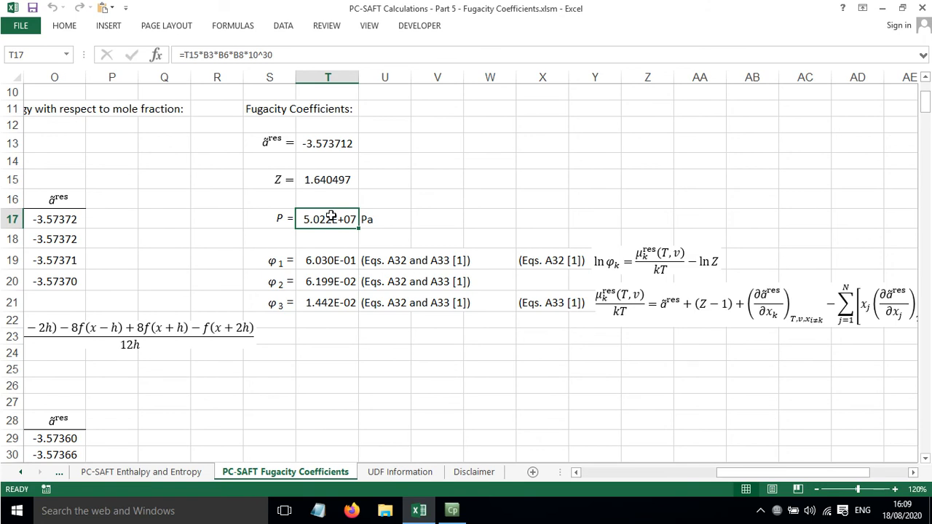
pyautogui.doubleClick(328, 219)
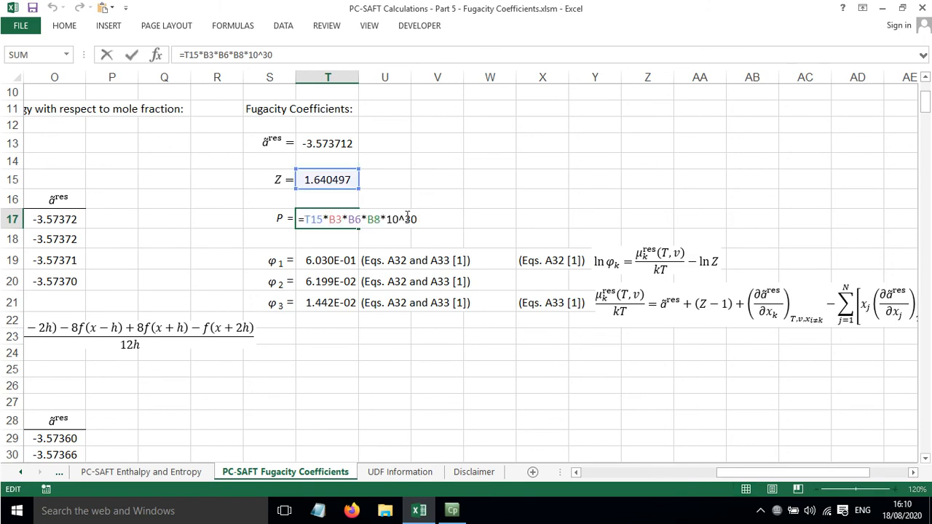
pyautogui.press('Return')
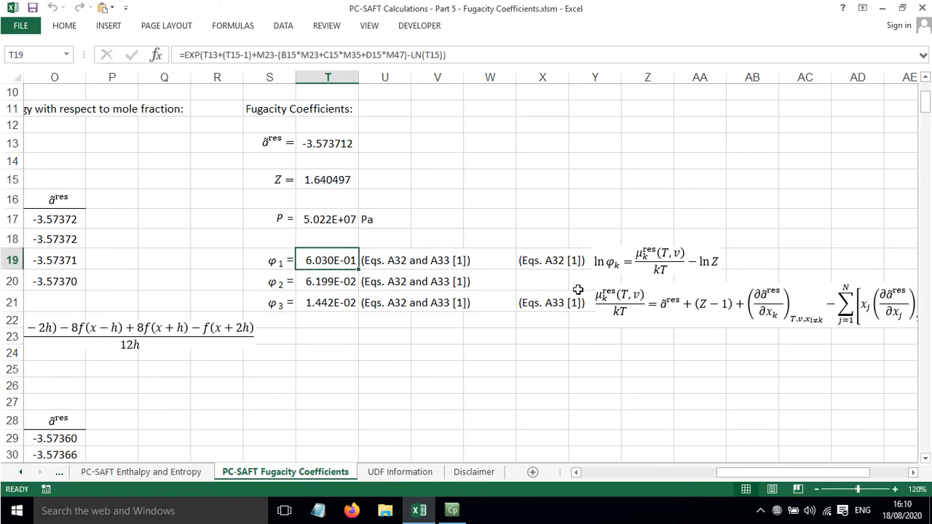
pyautogui.doubleClick(329, 259)
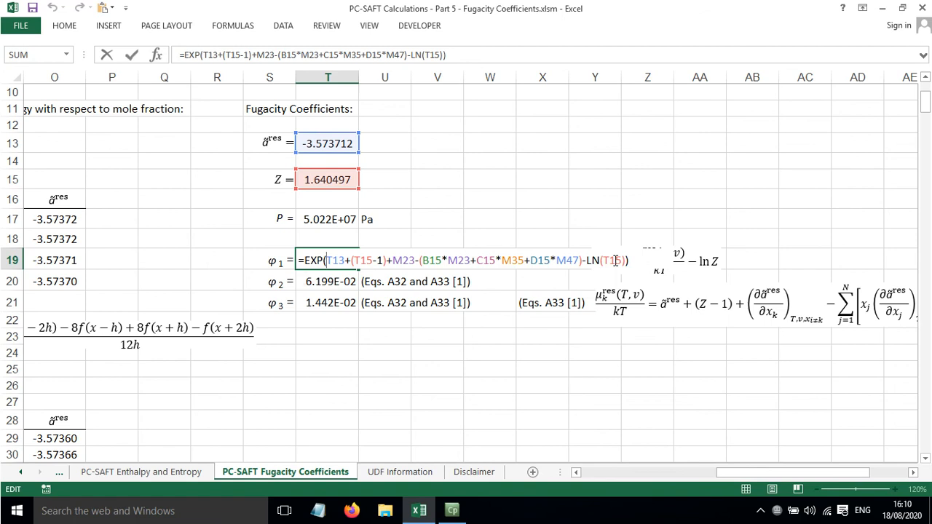
pyautogui.press('Return')
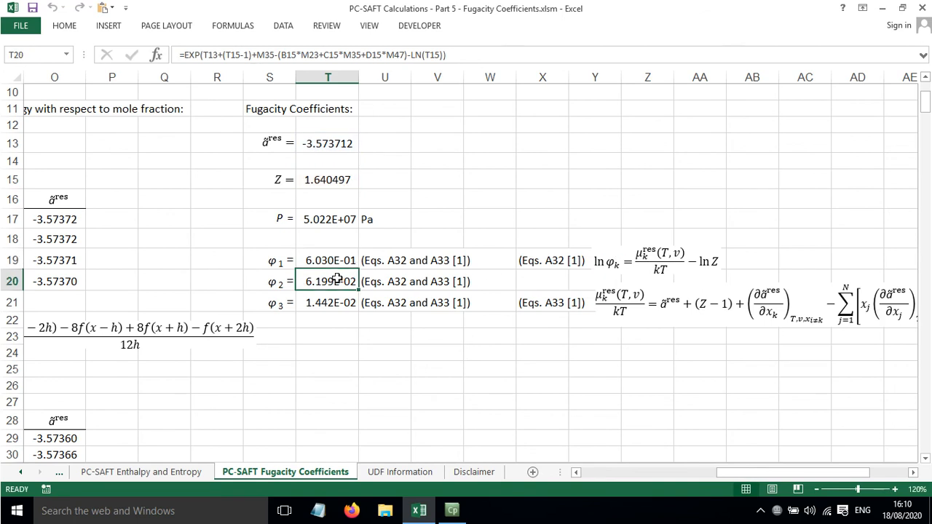
pyautogui.click(327, 301)
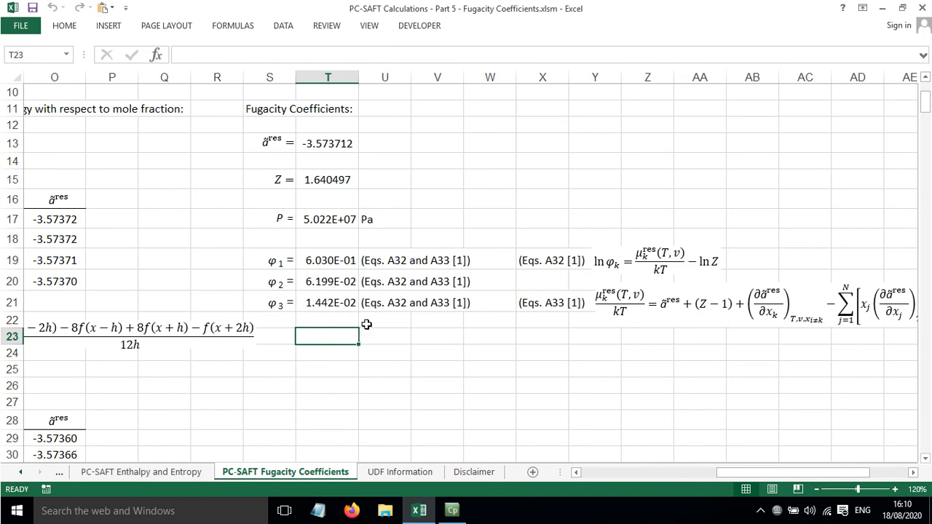
pyautogui.moveTo(402, 340)
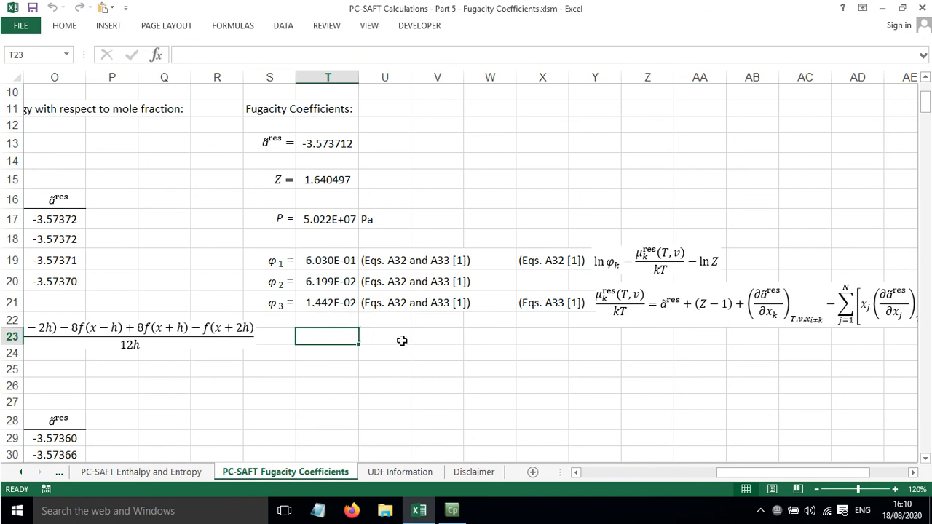